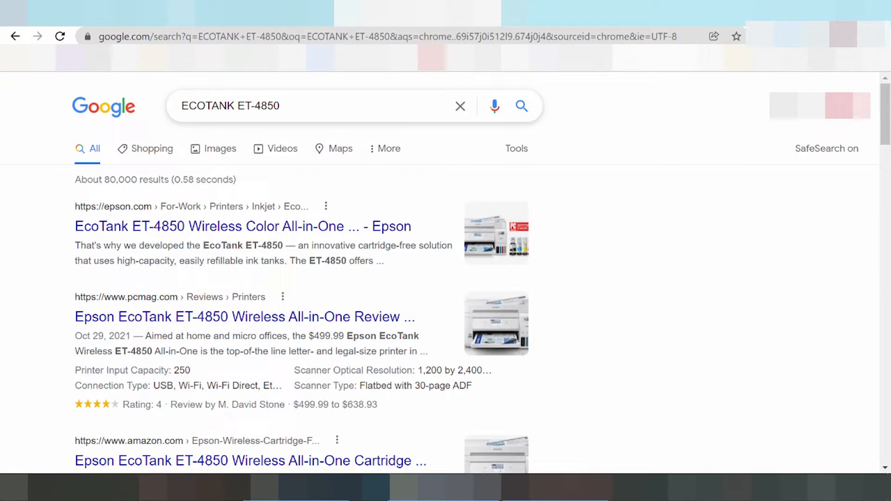
- Append "driver d" after ECOTANK ET-4850 in the Google search box
{"action": "double_click", "coordinate": [242, 106]}
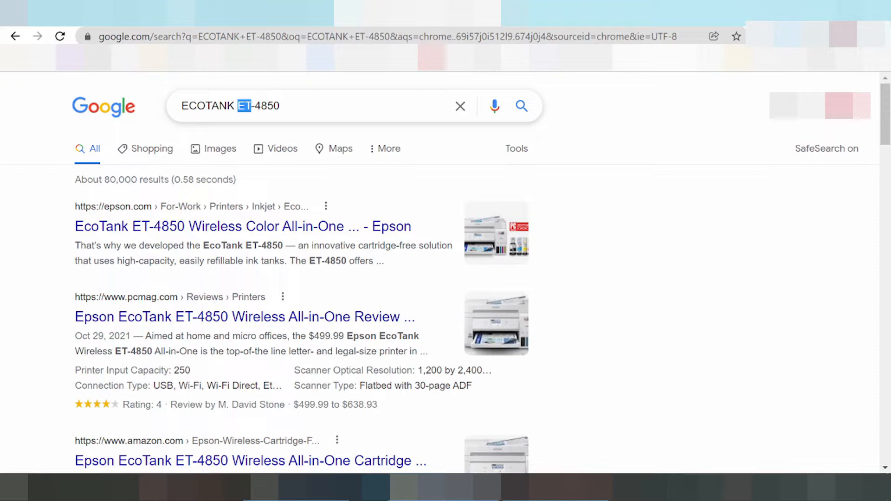
{"action": "left_click", "coordinate": [313, 106]}
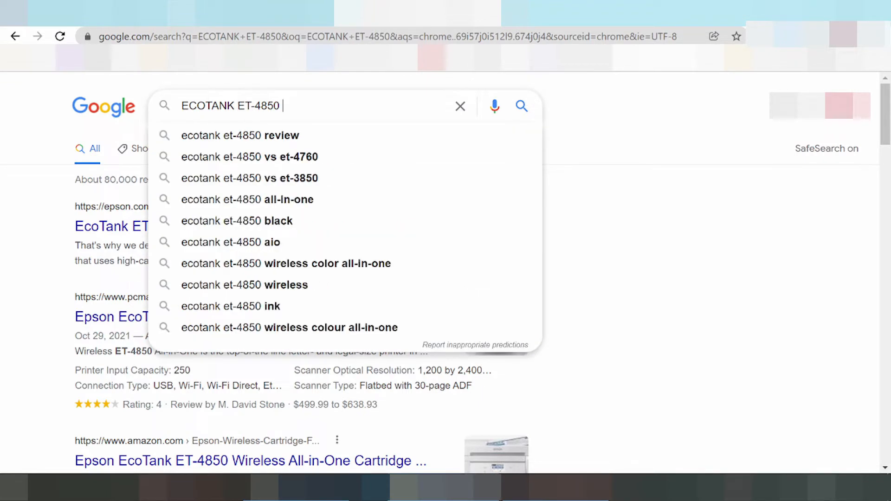
{"action": "type", "text": "driver d"}
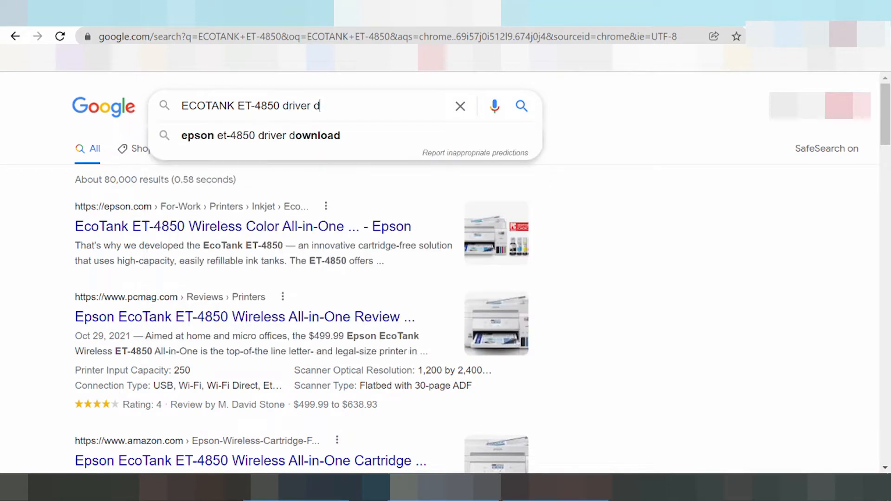
- Search "ECOTANK ET-4850 driver download" and scan the results down to related searches
{"action": "left_click", "coordinate": [260, 135]}
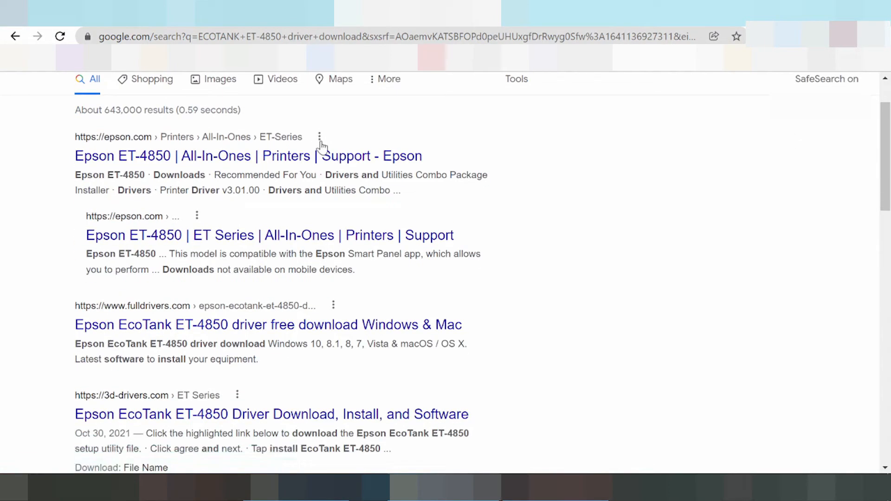
{"action": "scroll", "scroll_direction": "down", "scroll_amount": 3}
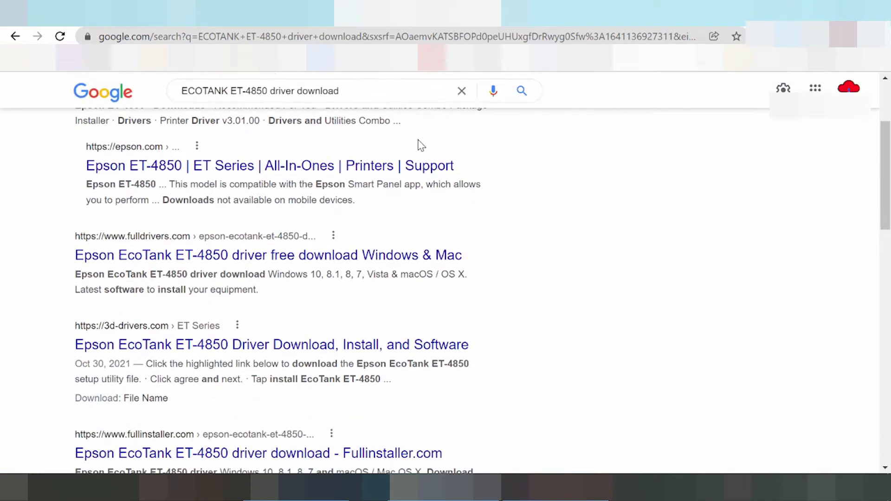
{"action": "scroll", "scroll_direction": "down", "scroll_amount": 3}
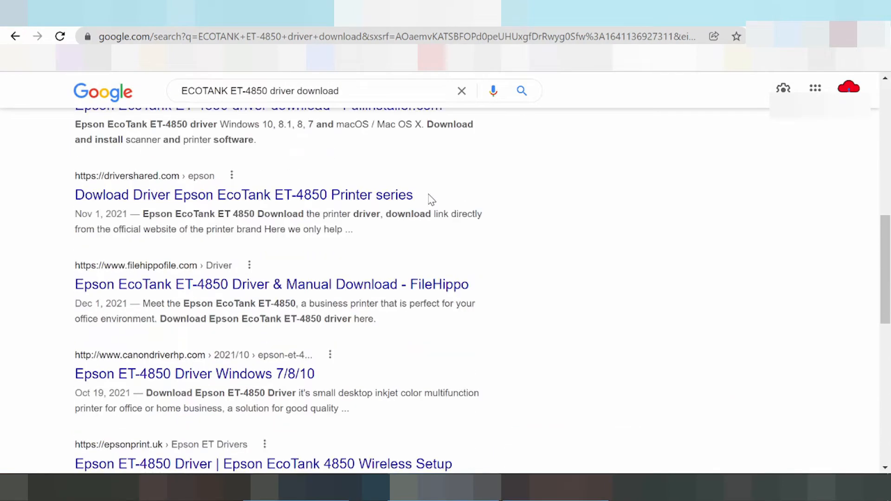
{"action": "scroll", "scroll_direction": "down", "scroll_amount": 3}
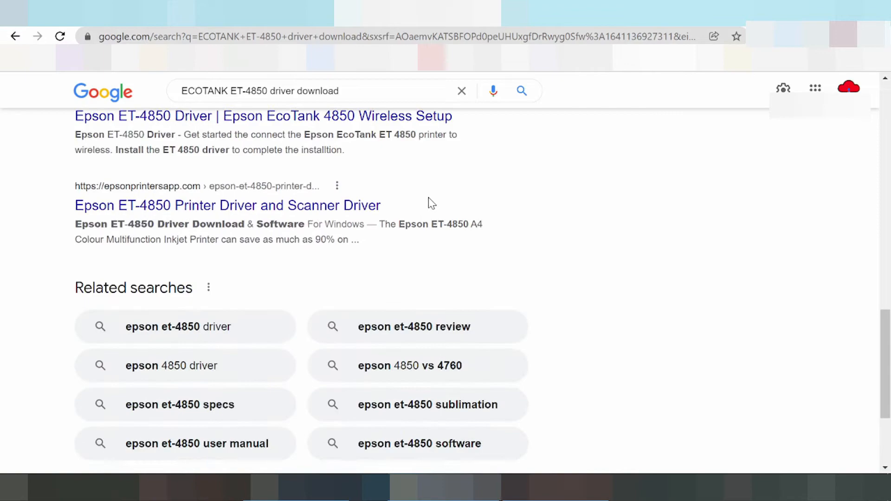
{"action": "scroll", "scroll_direction": "up", "scroll_amount": 3}
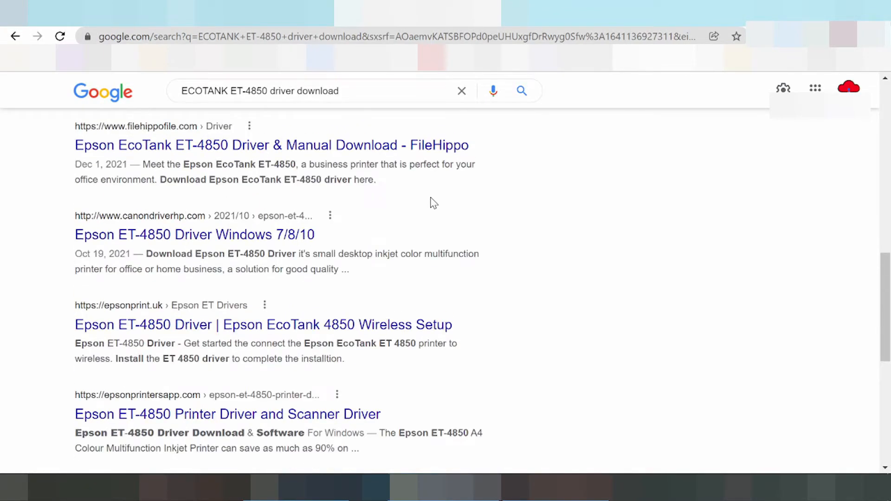
{"action": "scroll", "scroll_direction": "down", "scroll_amount": 3}
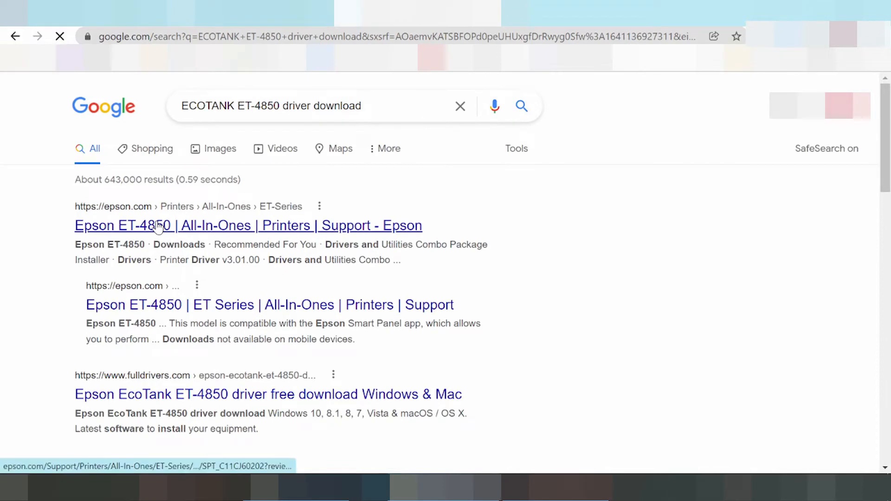
- Open the epson.com Epson ET-4850 support result and scroll to its Downloads section
{"action": "left_click", "coordinate": [159, 226]}
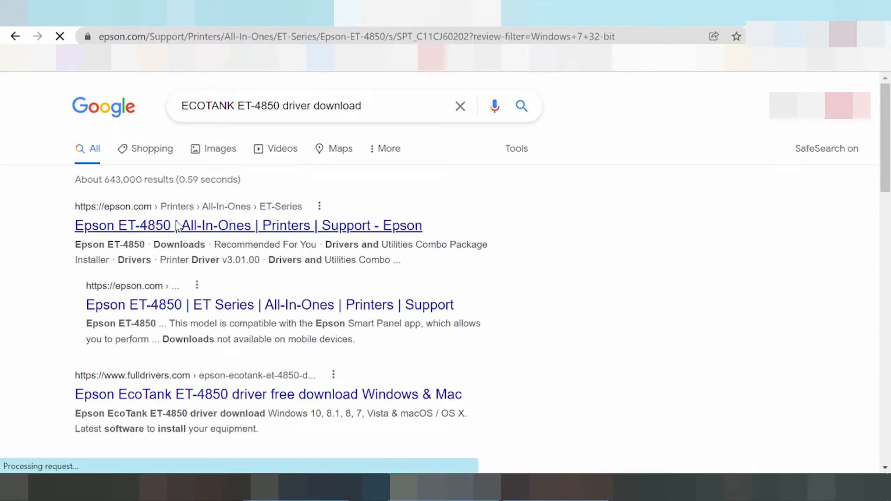
{"action": "mouse_move", "coordinate": [175, 233]}
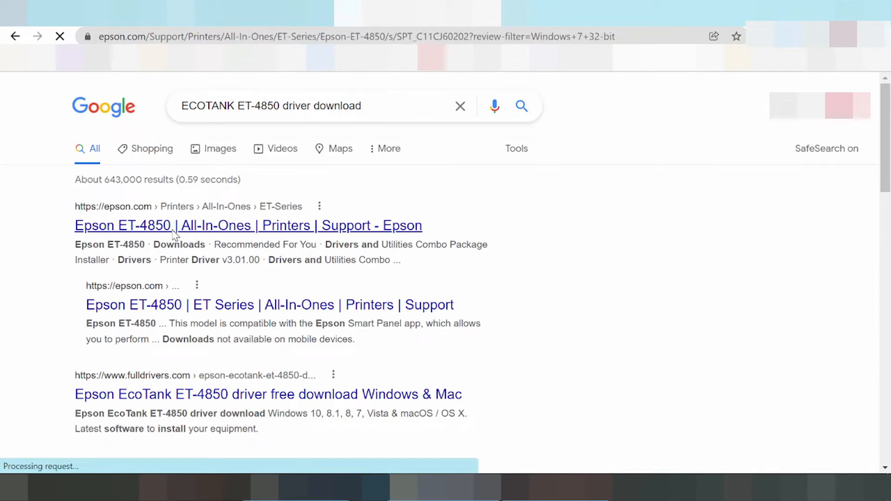
{"action": "left_click", "coordinate": [248, 226]}
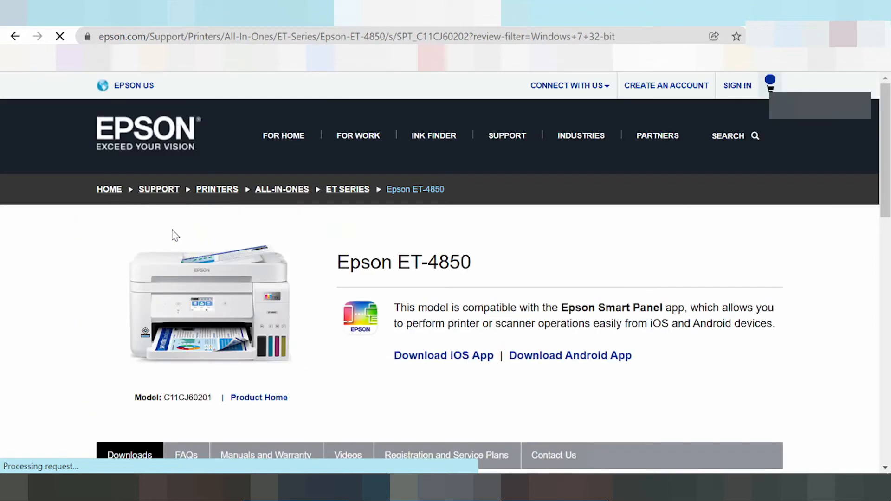
{"action": "mouse_move", "coordinate": [179, 238]}
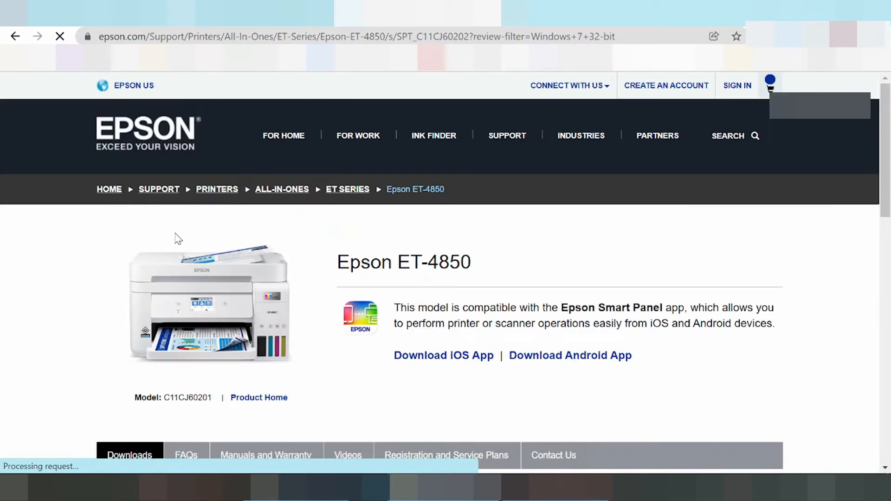
{"action": "scroll", "scroll_direction": "down", "scroll_amount": 3}
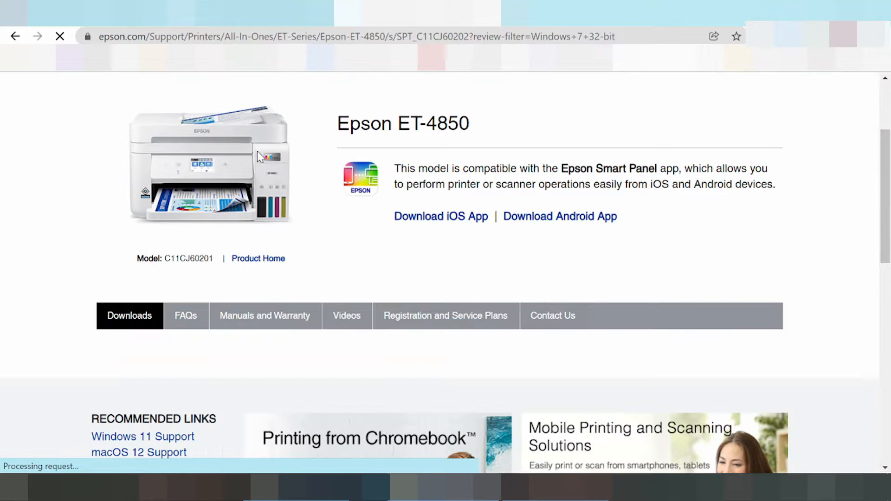
{"action": "mouse_move", "coordinate": [270, 150]}
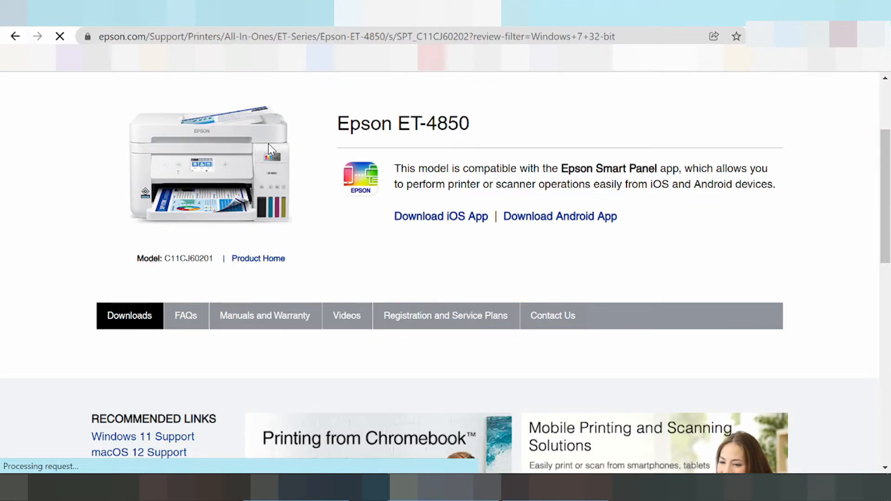
{"action": "mouse_move", "coordinate": [279, 168]}
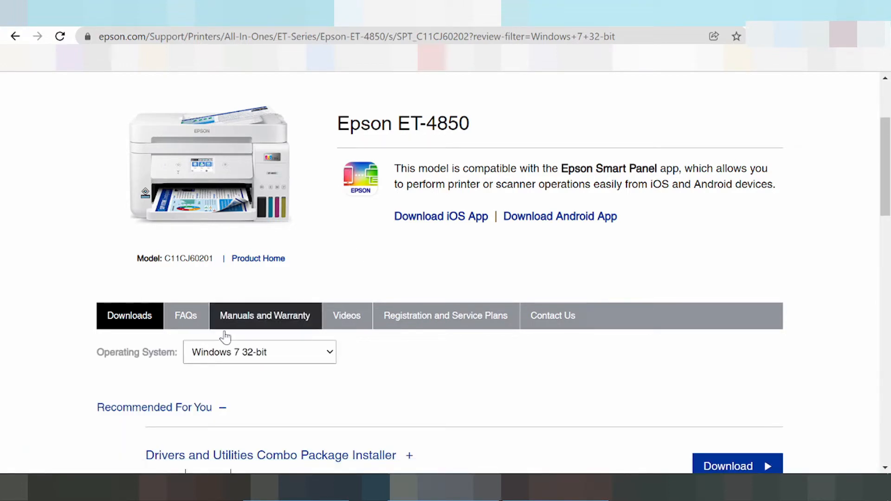
- Choose Windows 11 in the Operating System drop-down instead of Windows 7 32-bit
{"action": "scroll", "scroll_direction": "down", "scroll_amount": 3}
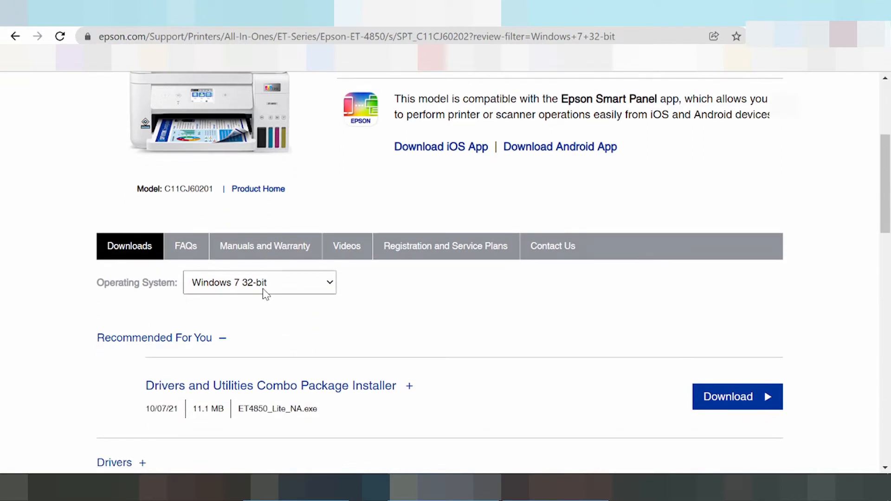
{"action": "left_click", "coordinate": [259, 282]}
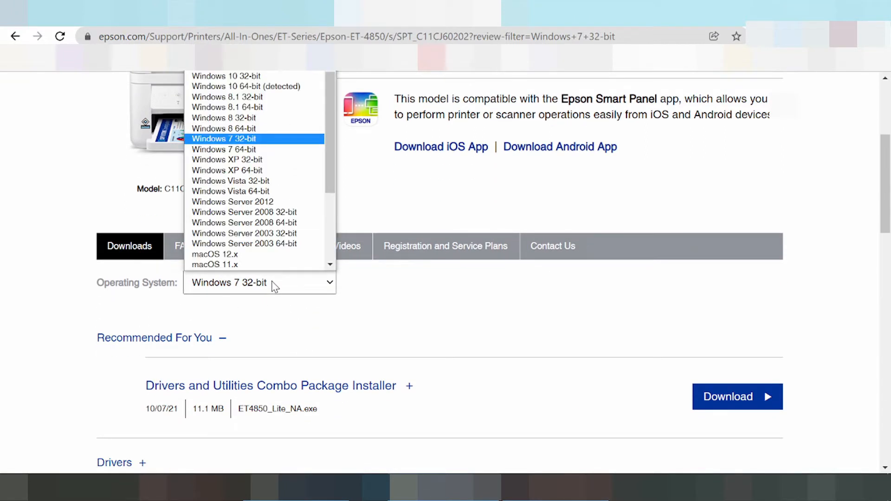
{"action": "scroll", "scroll_direction": "down", "scroll_amount": 3}
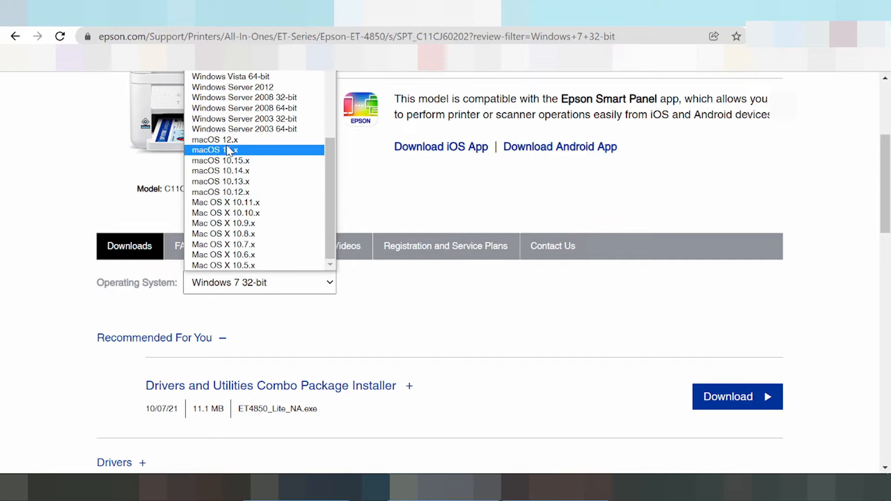
{"action": "mouse_move", "coordinate": [221, 161]}
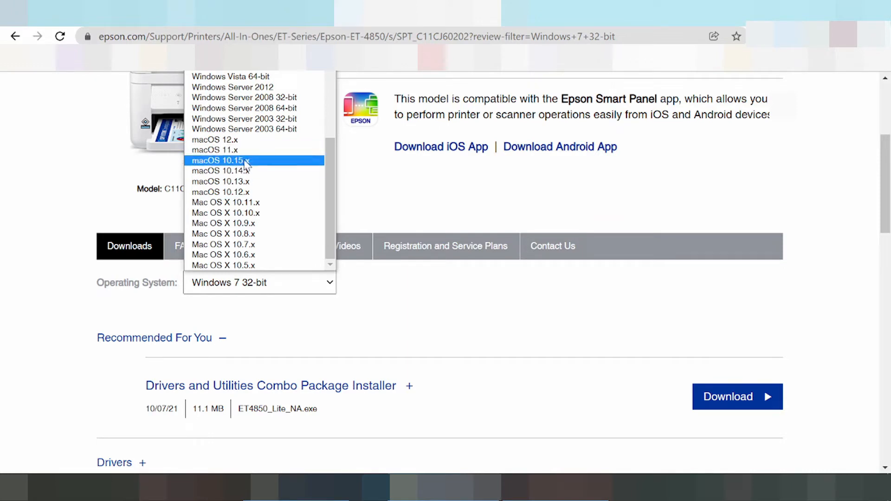
{"action": "scroll", "scroll_direction": "up", "scroll_amount": 3}
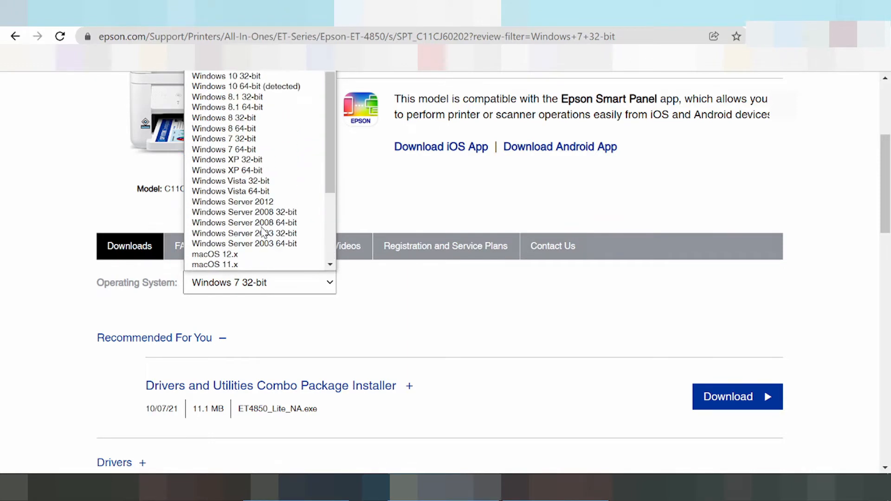
{"action": "mouse_move", "coordinate": [225, 75]}
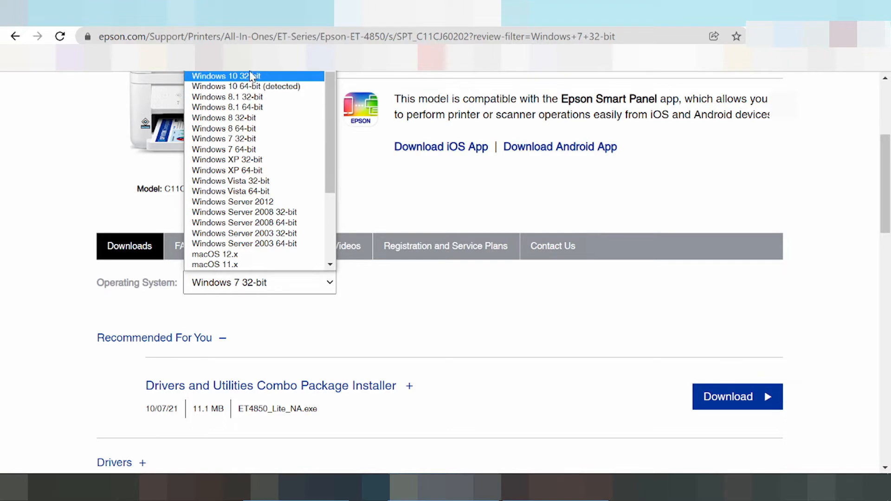
{"action": "mouse_move", "coordinate": [245, 86]}
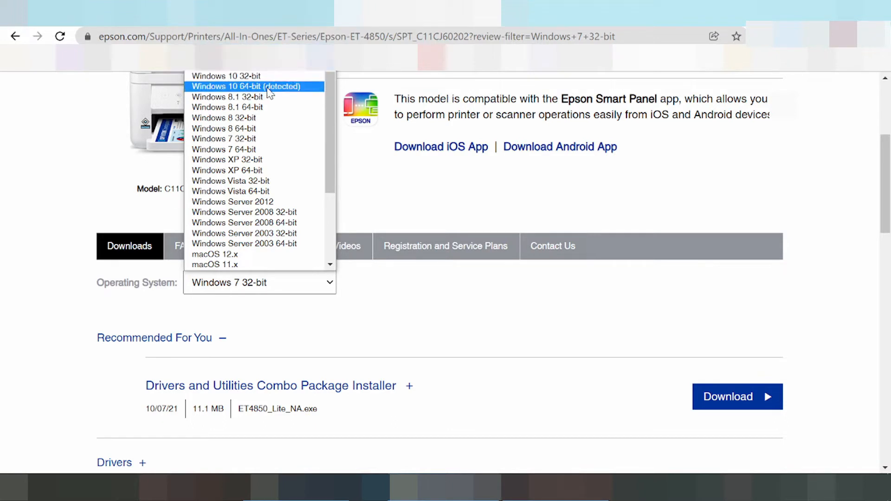
{"action": "mouse_move", "coordinate": [257, 138]}
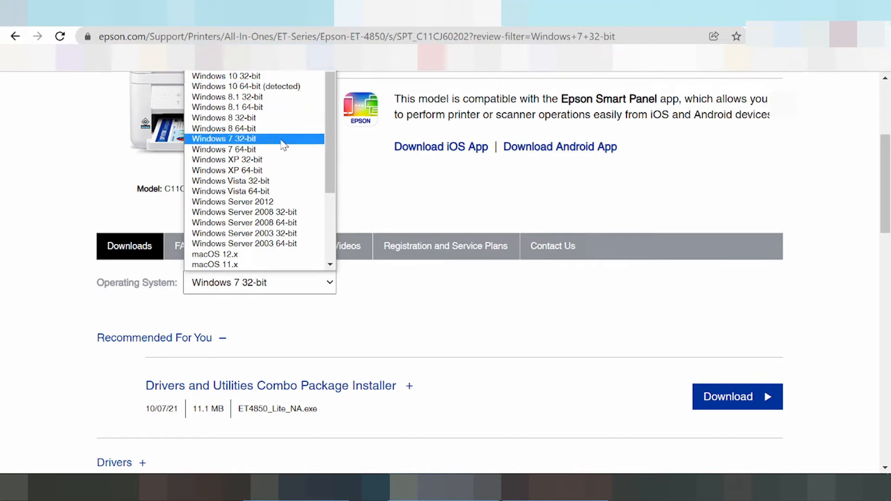
{"action": "mouse_move", "coordinate": [289, 241]}
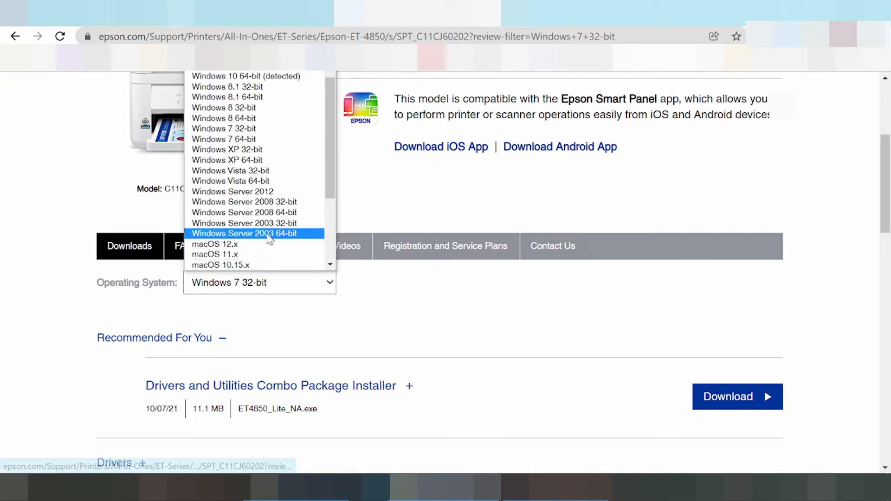
{"action": "scroll", "scroll_direction": "up", "scroll_amount": 3}
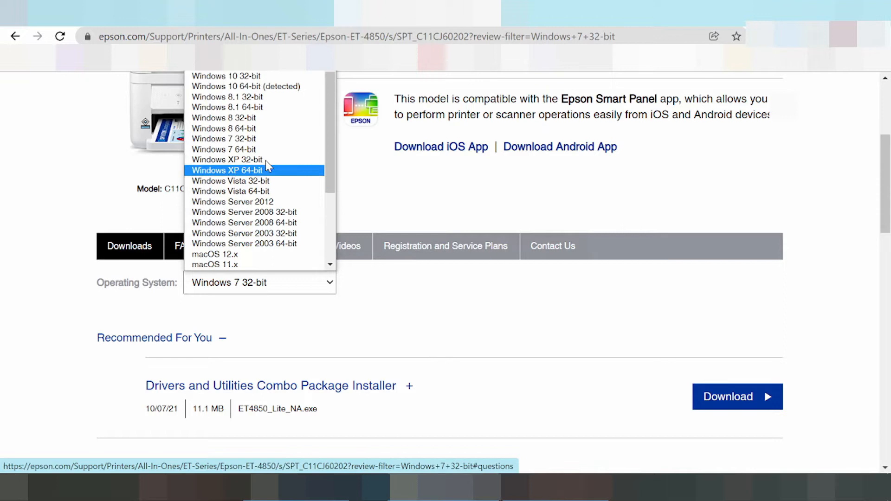
{"action": "mouse_move", "coordinate": [267, 212]}
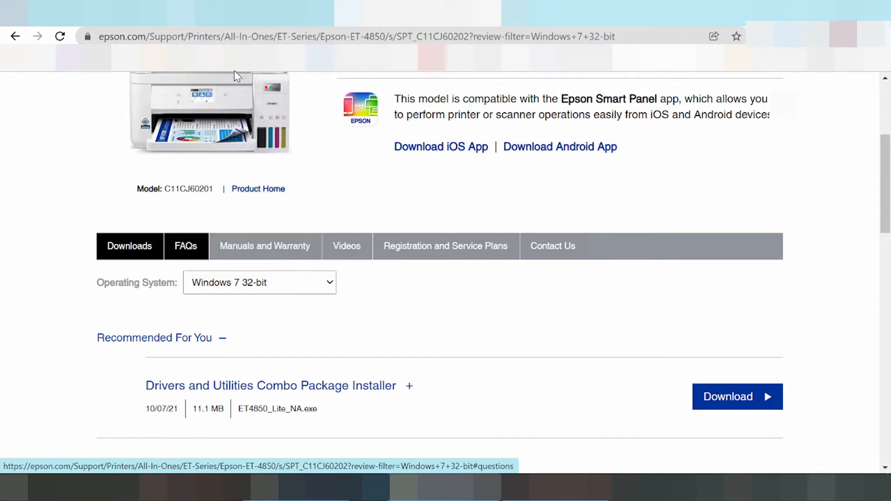
{"action": "left_click", "coordinate": [260, 282]}
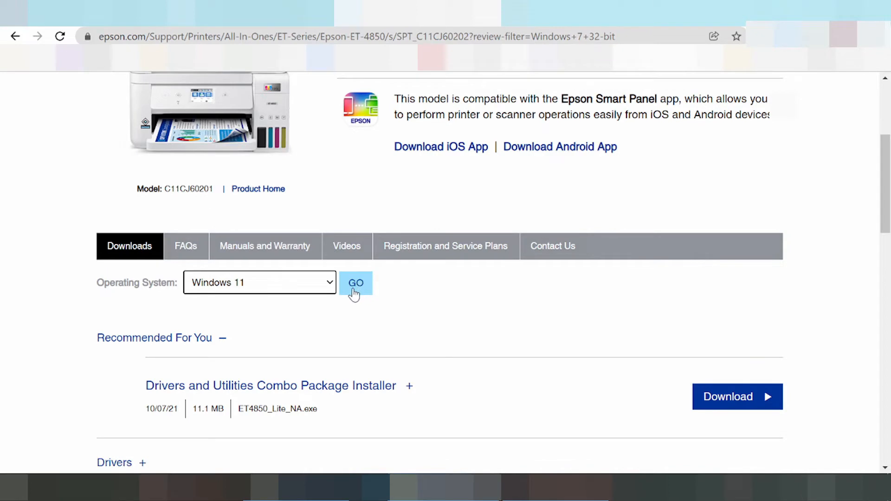
- Apply the Windows 11 filter with GO and review the reloaded ET-4850 downloads list
{"action": "left_click", "coordinate": [259, 282]}
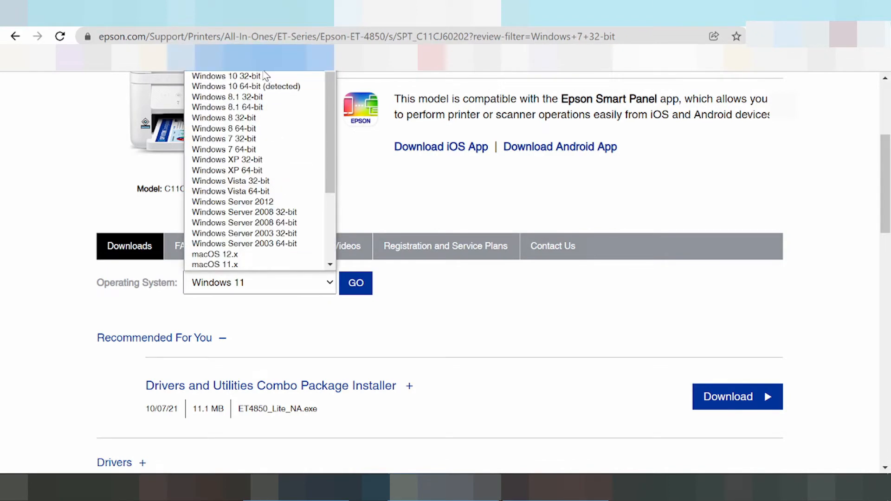
{"action": "left_click", "coordinate": [356, 282]}
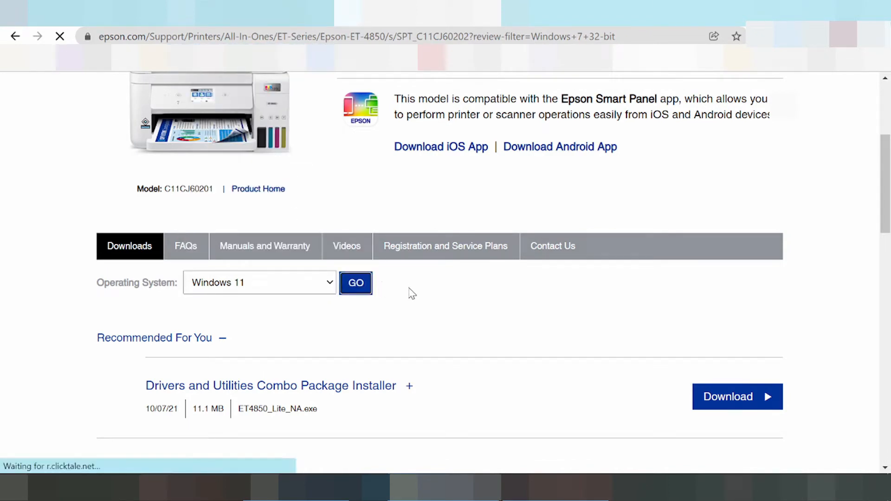
{"action": "left_click", "coordinate": [355, 282]}
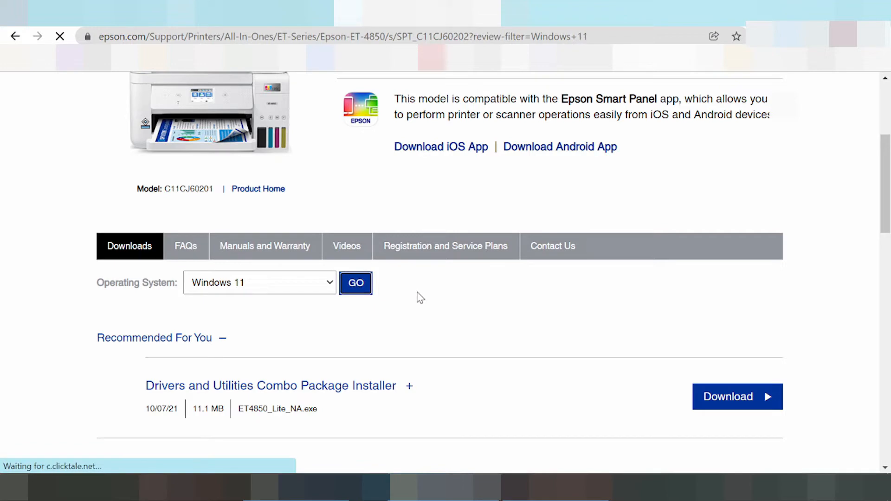
{"action": "scroll", "scroll_direction": "up", "scroll_amount": 3}
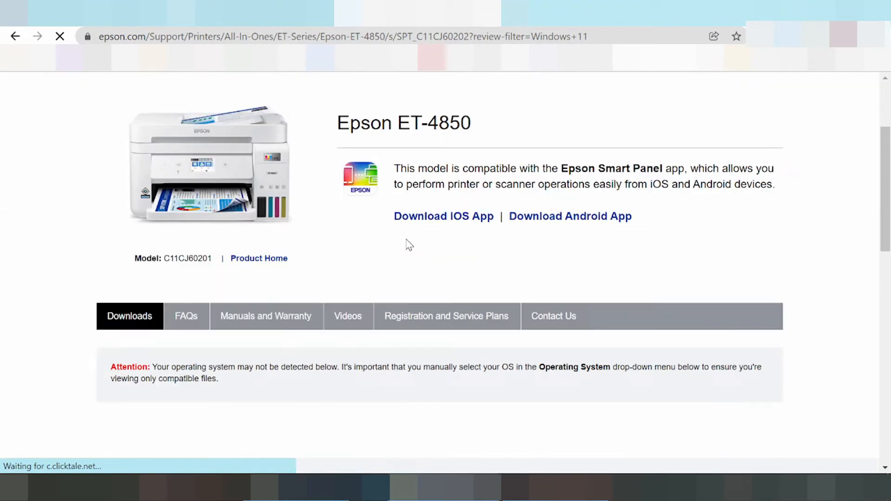
{"action": "scroll", "scroll_direction": "down", "scroll_amount": 3}
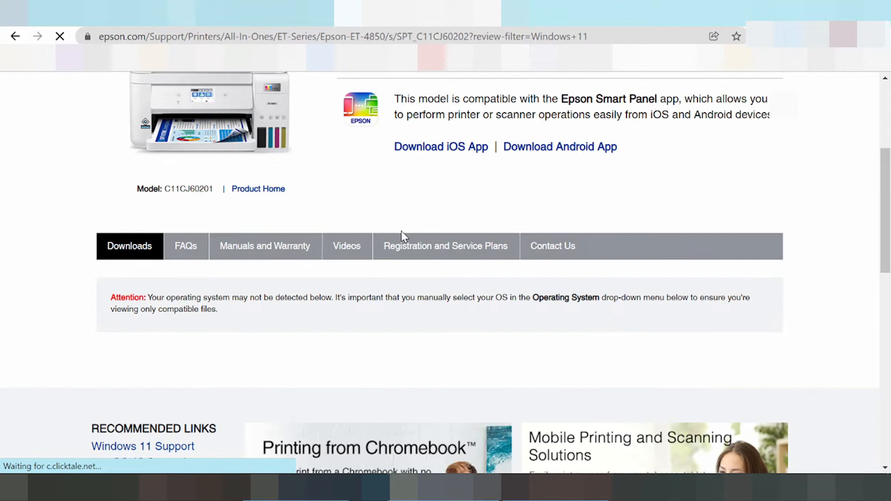
{"action": "mouse_move", "coordinate": [322, 356]}
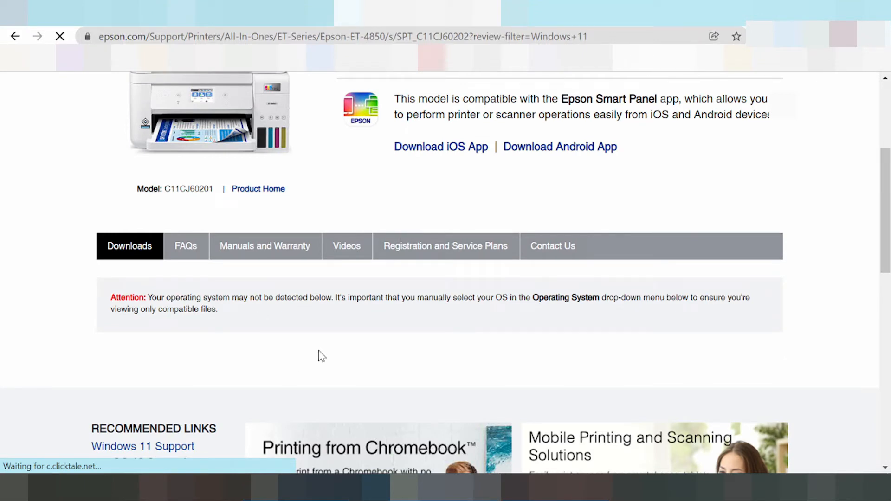
{"action": "scroll", "scroll_direction": "down", "scroll_amount": 3}
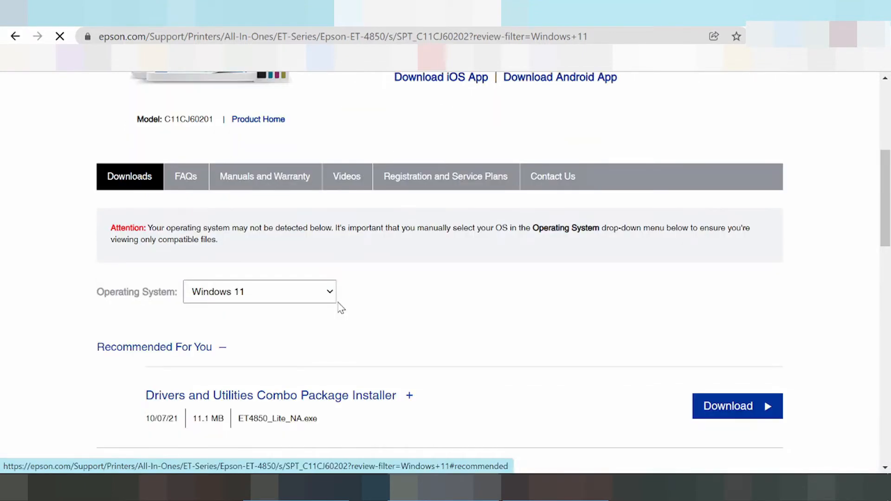
{"action": "scroll", "scroll_direction": "down", "scroll_amount": 3}
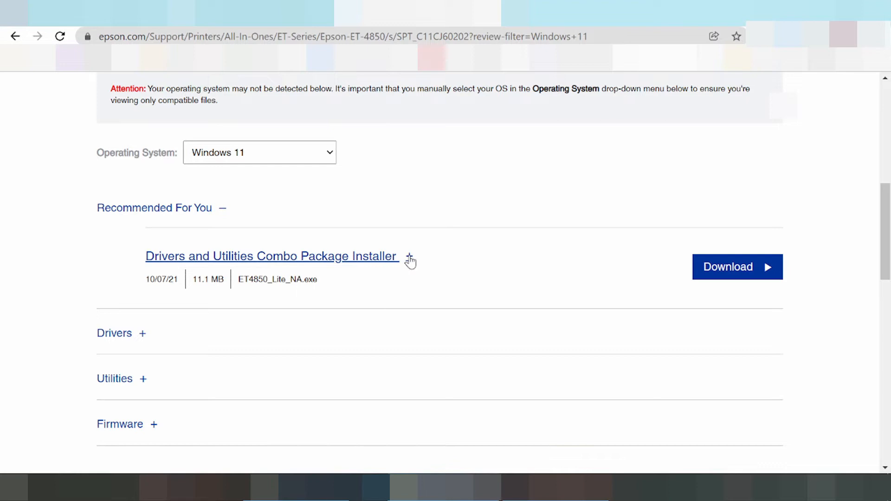
- Expand the Drivers and Utilities Combo Package Installer to show its description and included items
{"action": "left_click", "coordinate": [409, 257]}
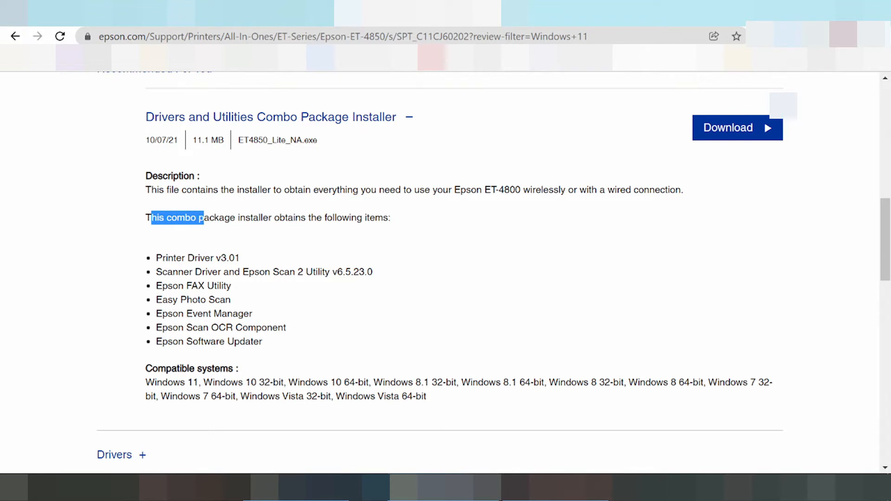
{"action": "mouse_move", "coordinate": [430, 222]}
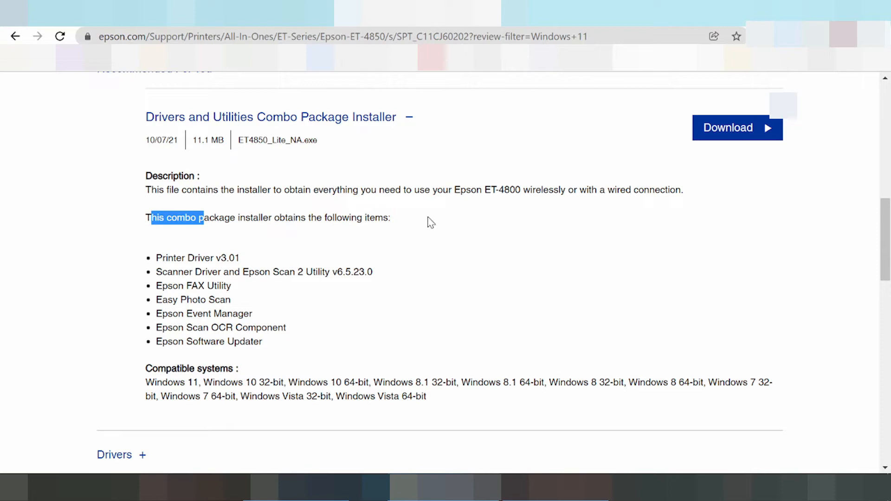
{"action": "scroll", "scroll_direction": "down", "scroll_amount": 3}
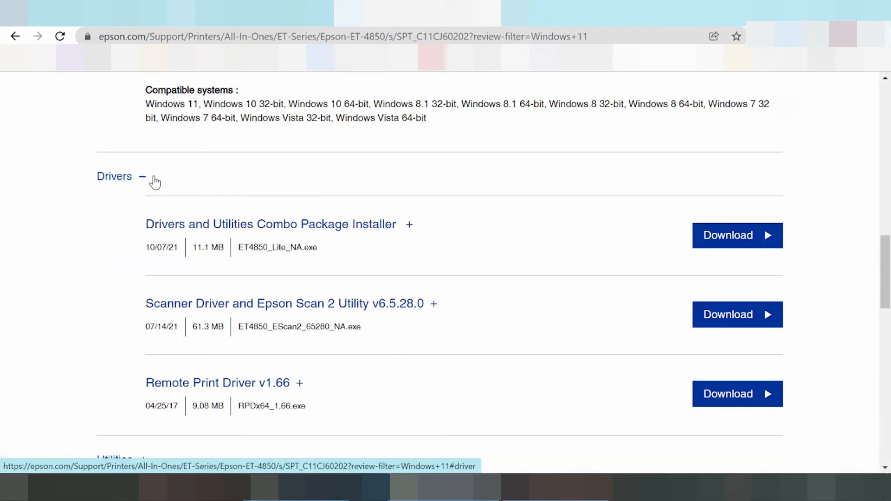
{"action": "mouse_move", "coordinate": [405, 228]}
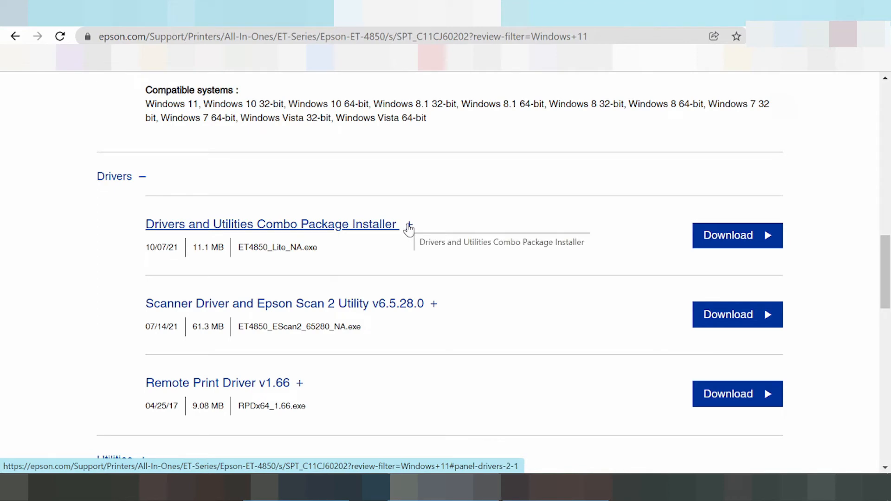
{"action": "mouse_move", "coordinate": [149, 230]}
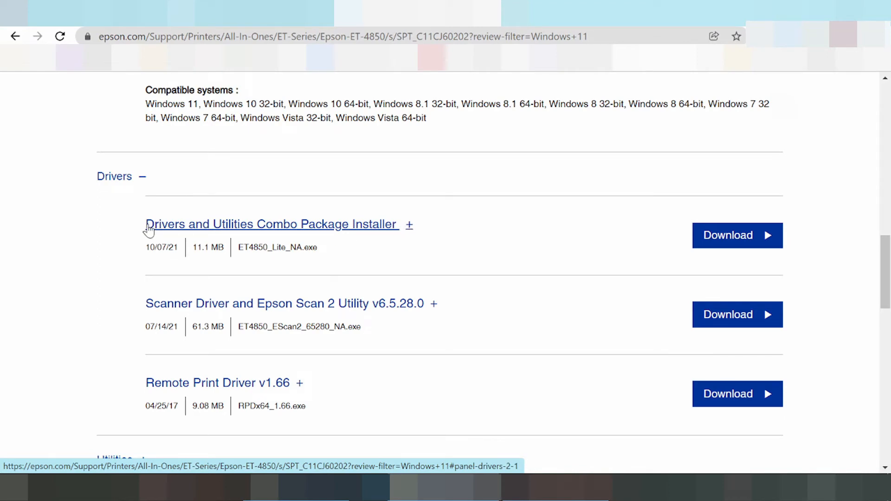
{"action": "mouse_move", "coordinate": [314, 239]}
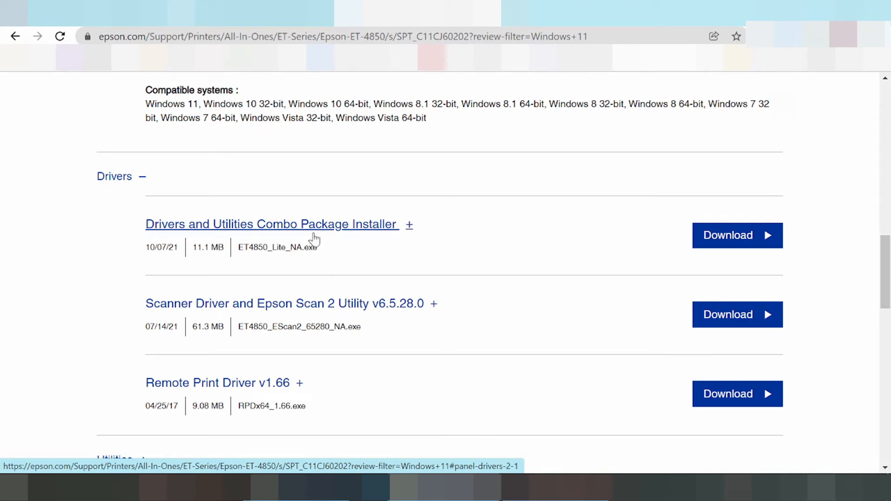
- Expand then collapse the combo installer entry under the Drivers section
{"action": "left_click", "coordinate": [408, 224]}
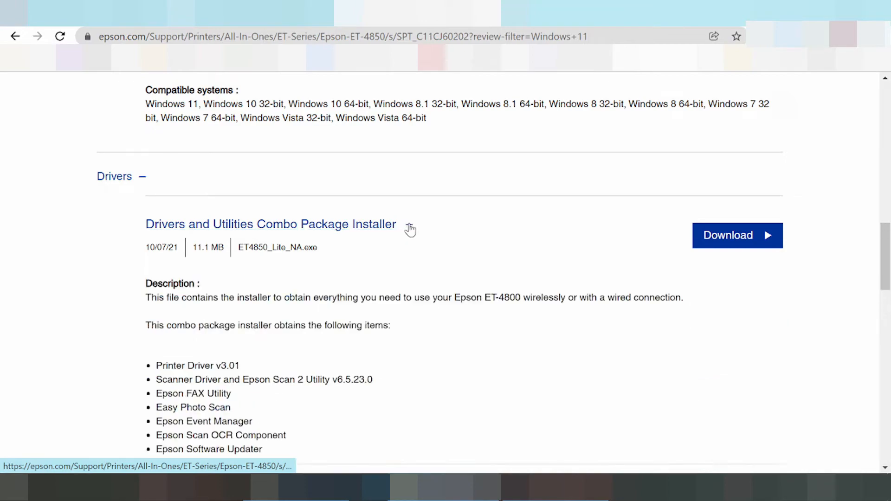
{"action": "scroll", "scroll_direction": "up", "scroll_amount": 3}
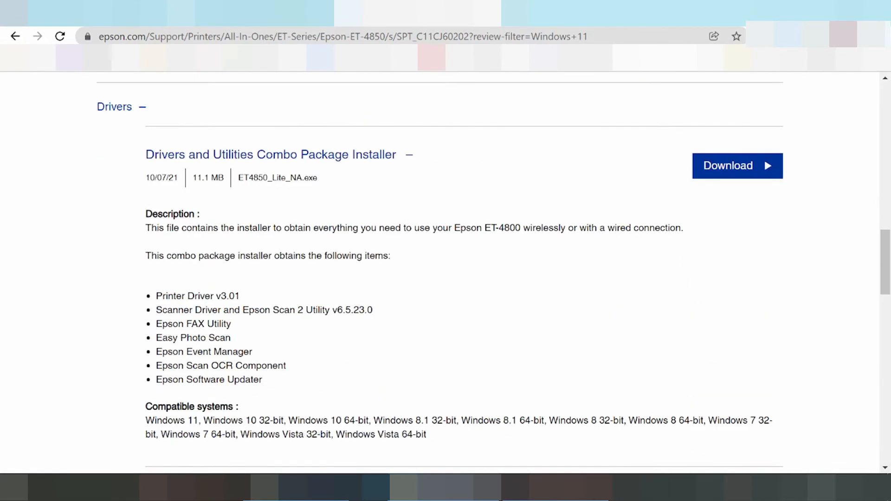
{"action": "left_click", "coordinate": [408, 154]}
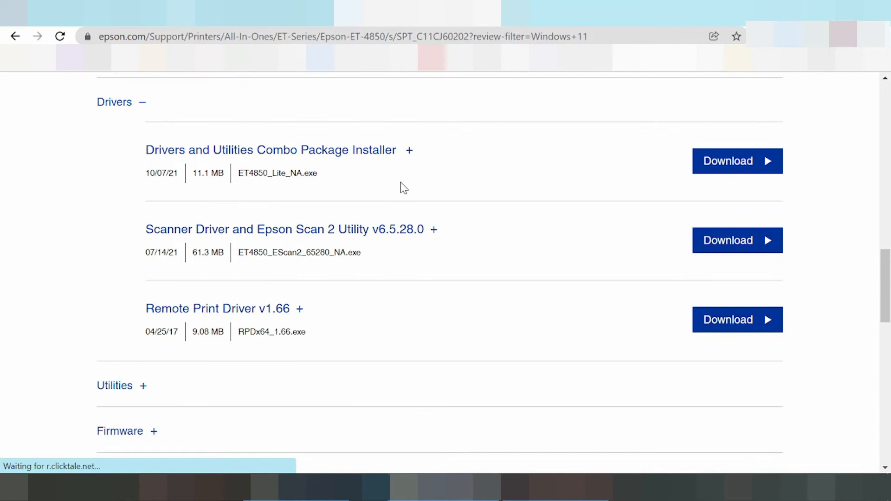
{"action": "scroll", "scroll_direction": "down", "scroll_amount": 3}
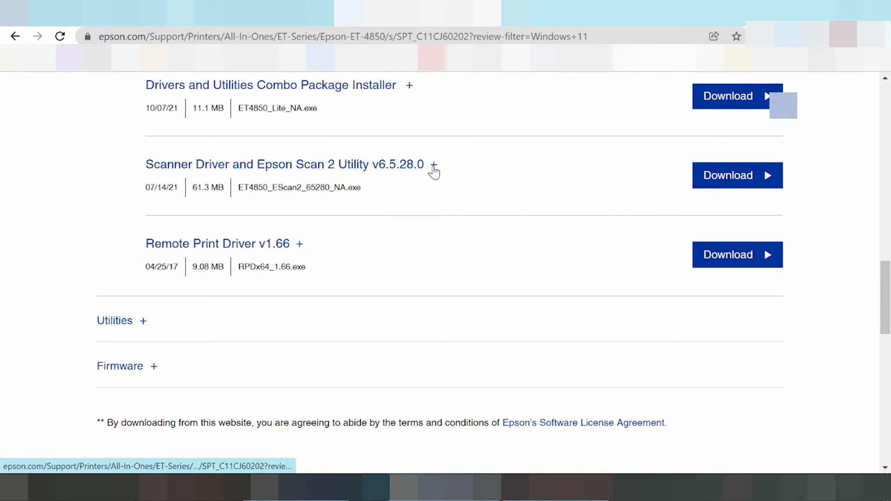
- Expand the Scanner Driver and Epson Scan 2 Utility and the Remote Print Driver details
{"action": "left_click", "coordinate": [434, 164]}
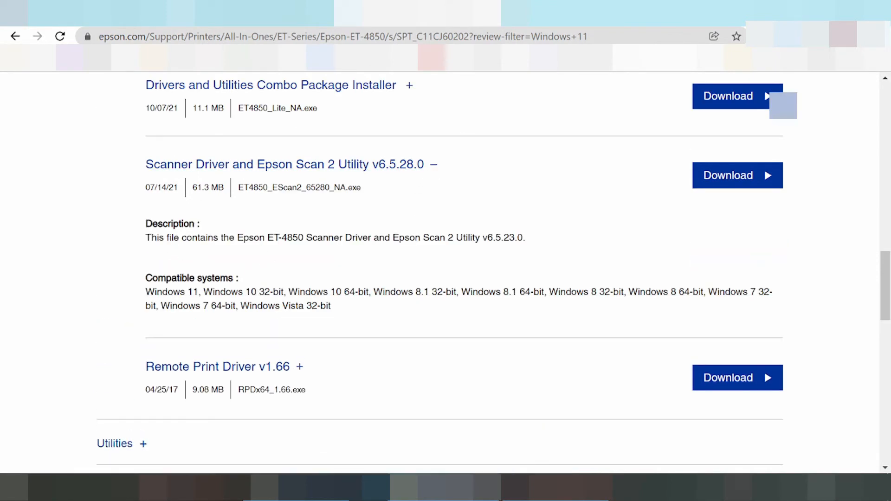
{"action": "mouse_move", "coordinate": [231, 264]}
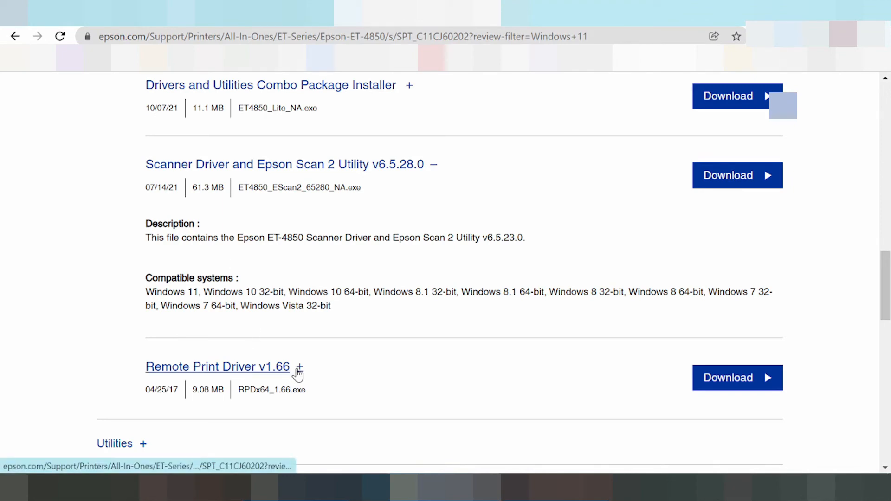
{"action": "left_click", "coordinate": [300, 367]}
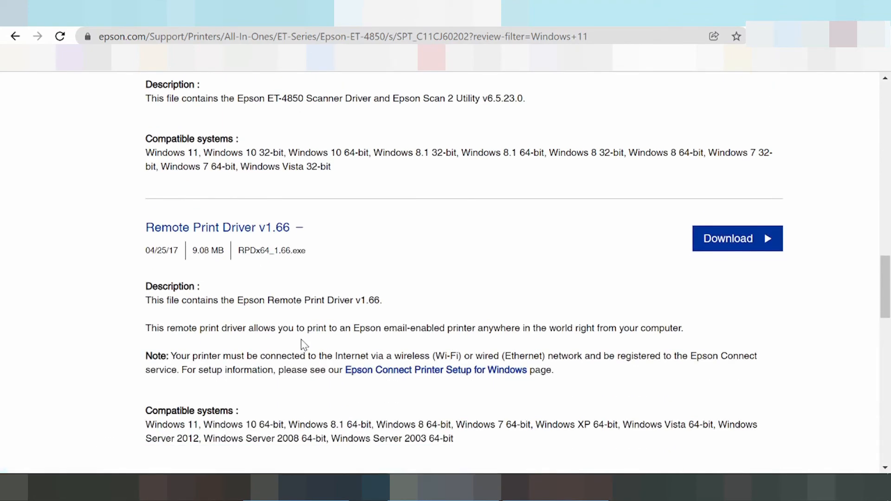
{"action": "scroll", "scroll_direction": "down", "scroll_amount": 3}
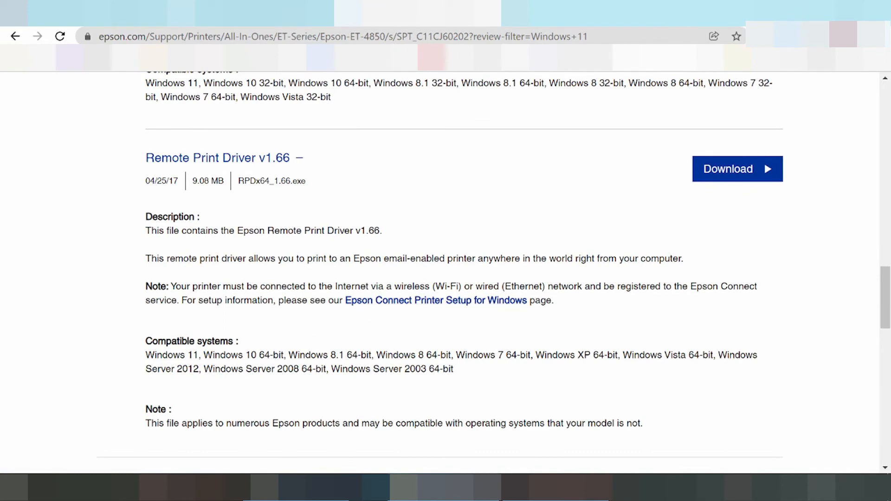
{"action": "double_click", "coordinate": [439, 287]}
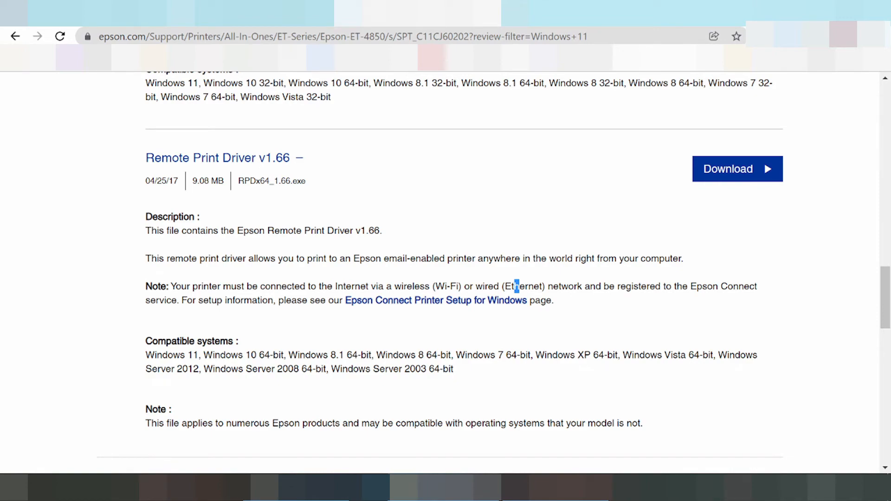
{"action": "scroll", "scroll_direction": "up", "scroll_amount": 3}
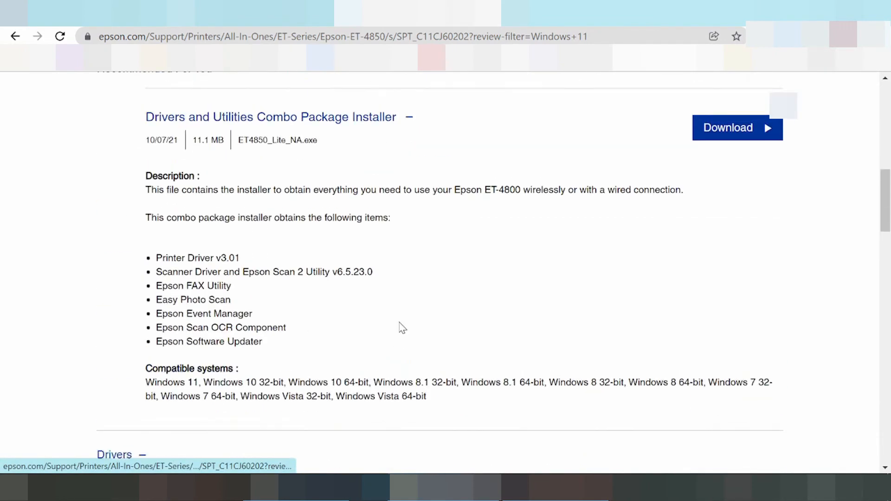
{"action": "scroll", "scroll_direction": "up", "scroll_amount": 3}
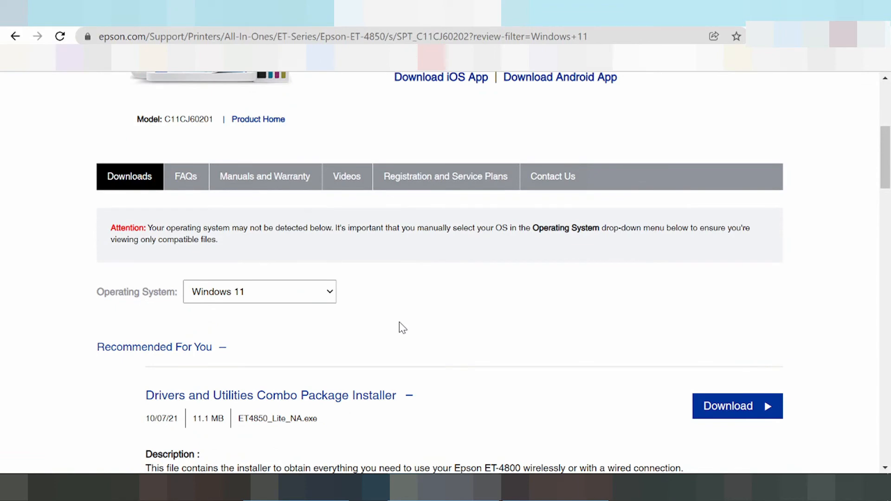
{"action": "scroll", "scroll_direction": "down", "scroll_amount": 3}
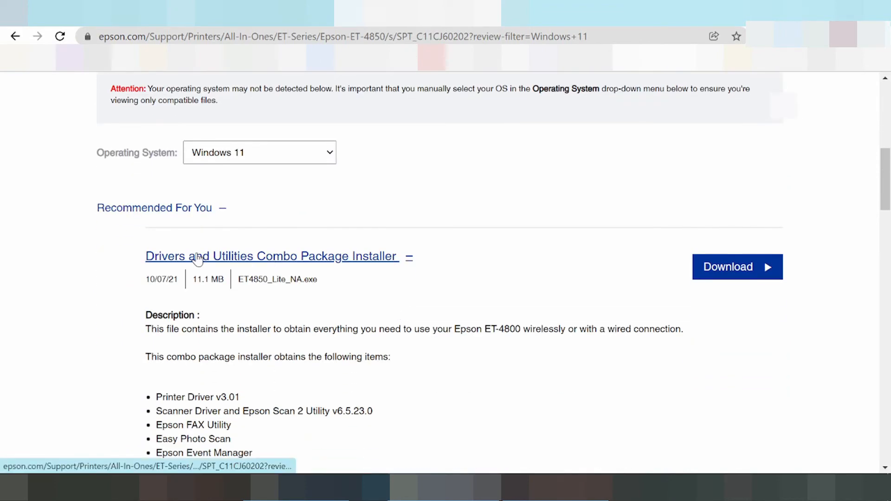
{"action": "mouse_move", "coordinate": [199, 259]}
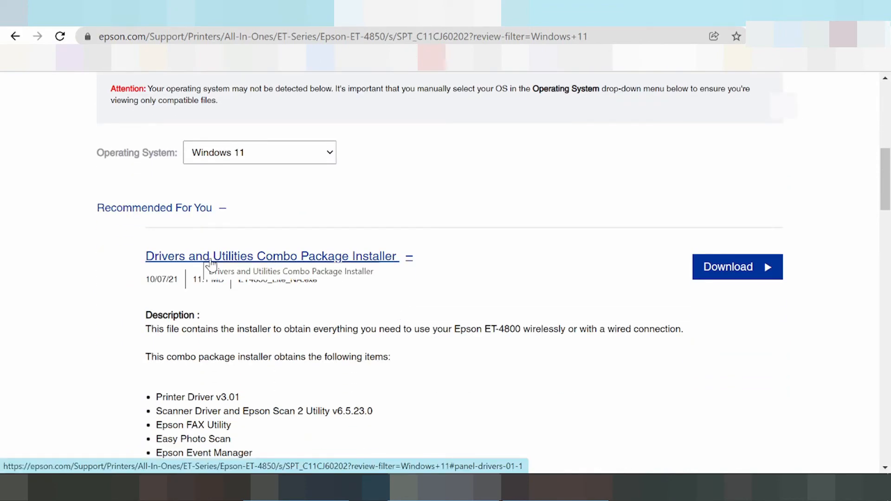
{"action": "scroll", "scroll_direction": "down", "scroll_amount": 3}
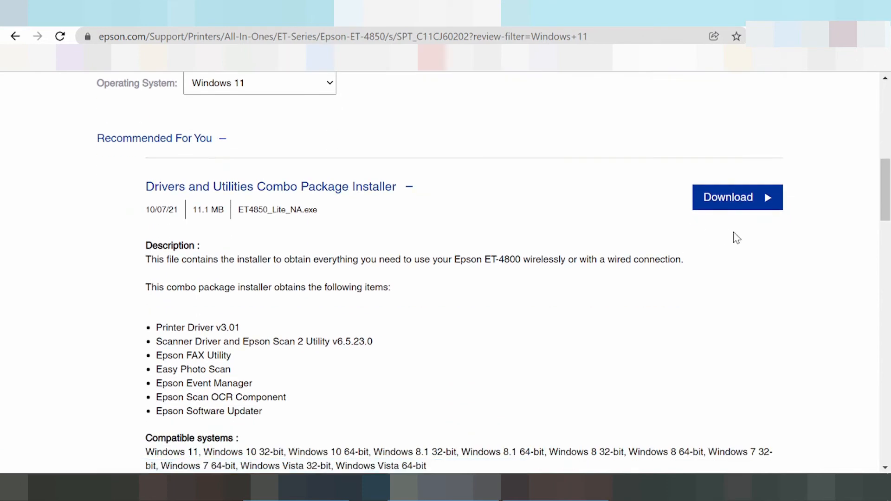
- Download the Drivers and Utilities Combo Package Installer, ET4850_Lite_NA.exe
{"action": "left_click", "coordinate": [737, 197]}
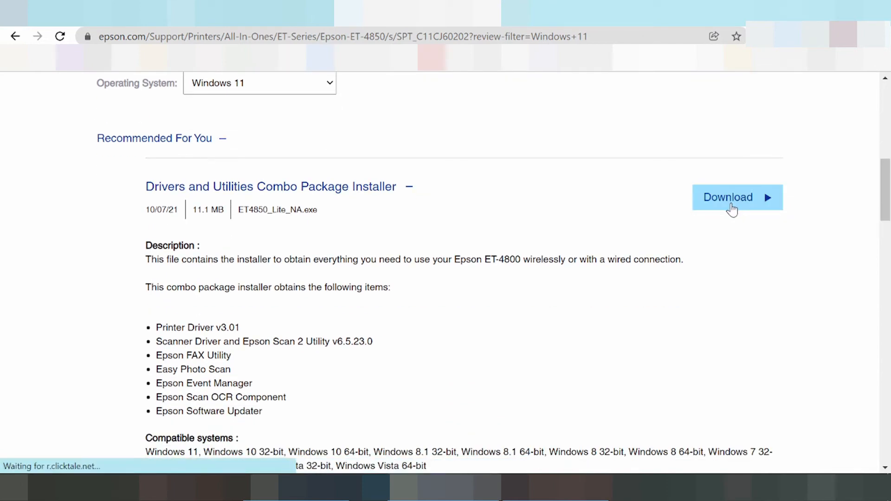
{"action": "left_click", "coordinate": [738, 197]}
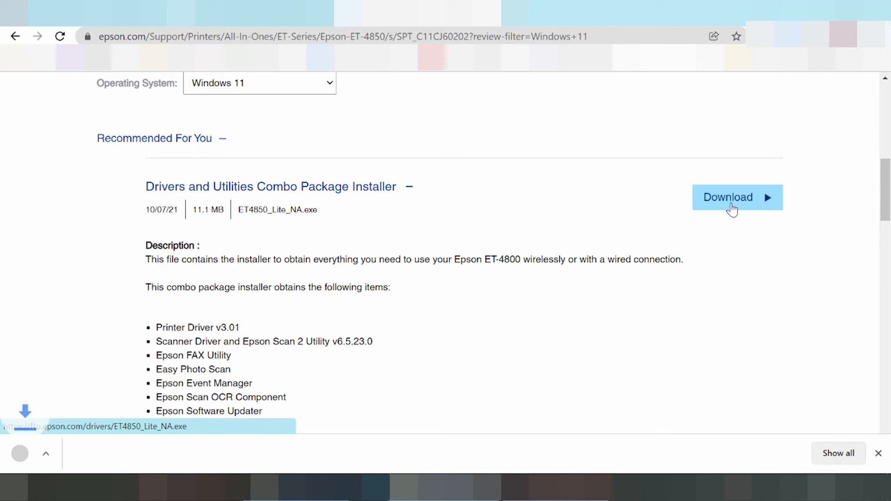
{"action": "left_click", "coordinate": [738, 197]}
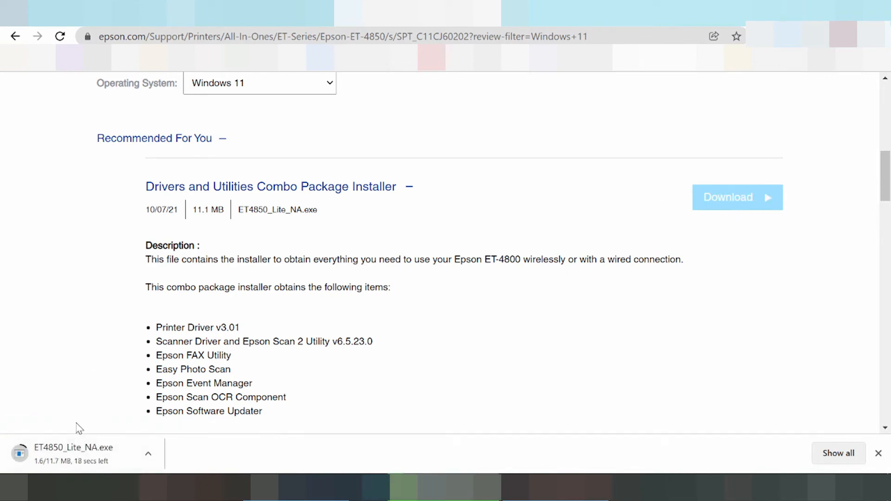